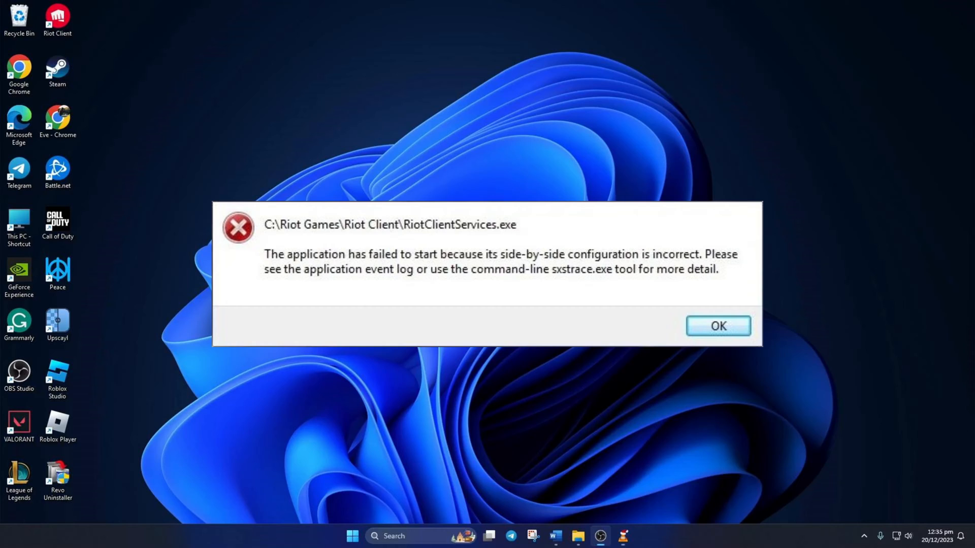
# Dismiss the RiotClientServices.exe side-by-side configuration error with OK
pyautogui.click(718, 326)
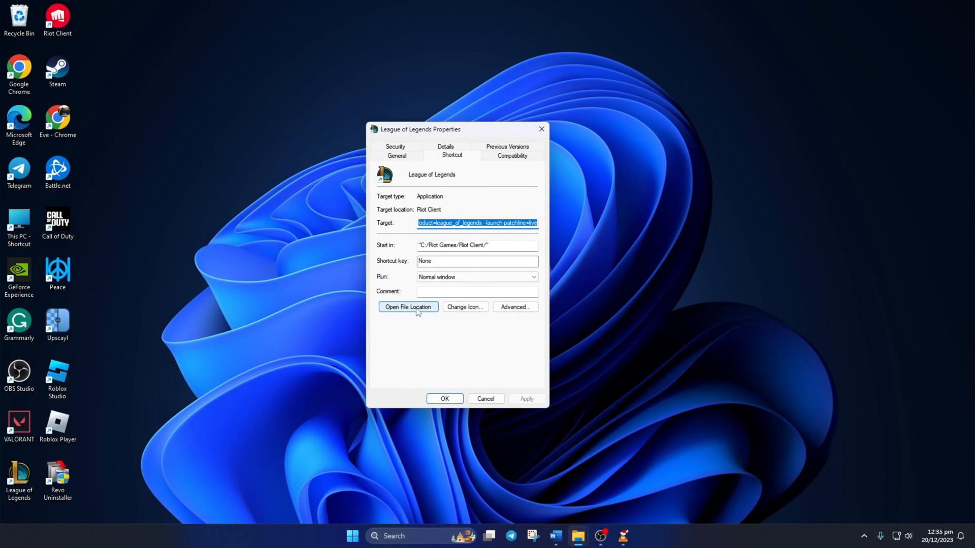
# Open the Riot Client install folder from the League of Legends shortcut's file location
pyautogui.click(407, 307)
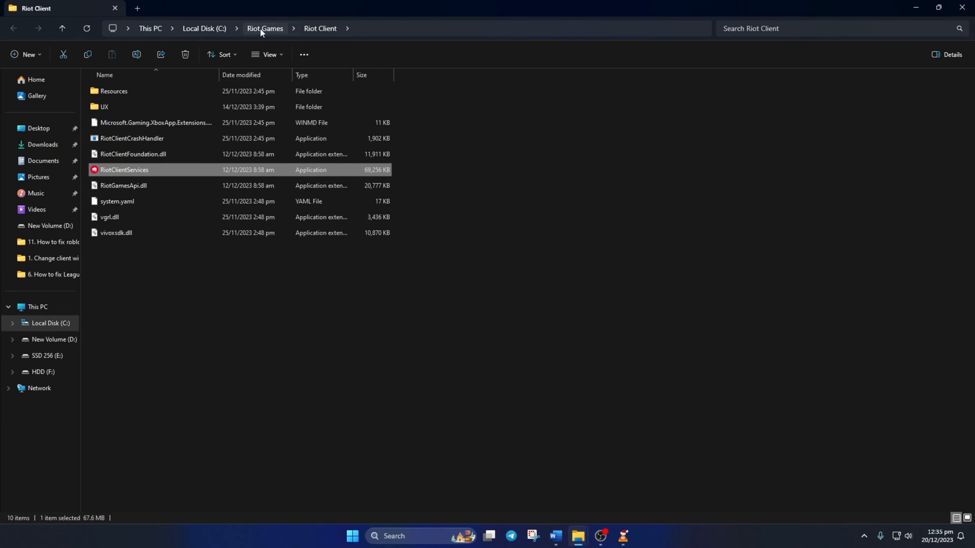
# Navigate Riot Games > League of Legends and launch LeagueClient, then go to the taskbar
pyautogui.click(265, 27)
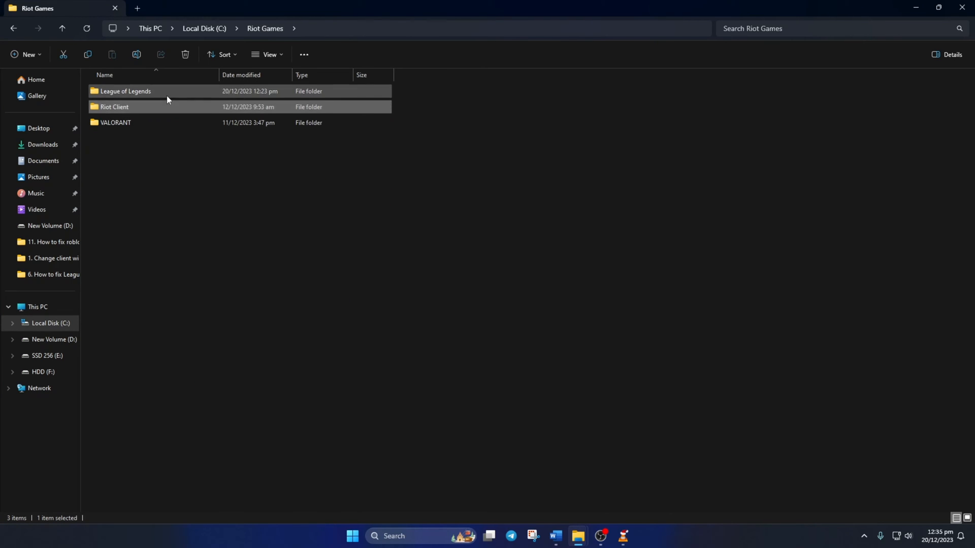
pyautogui.doubleClick(126, 92)
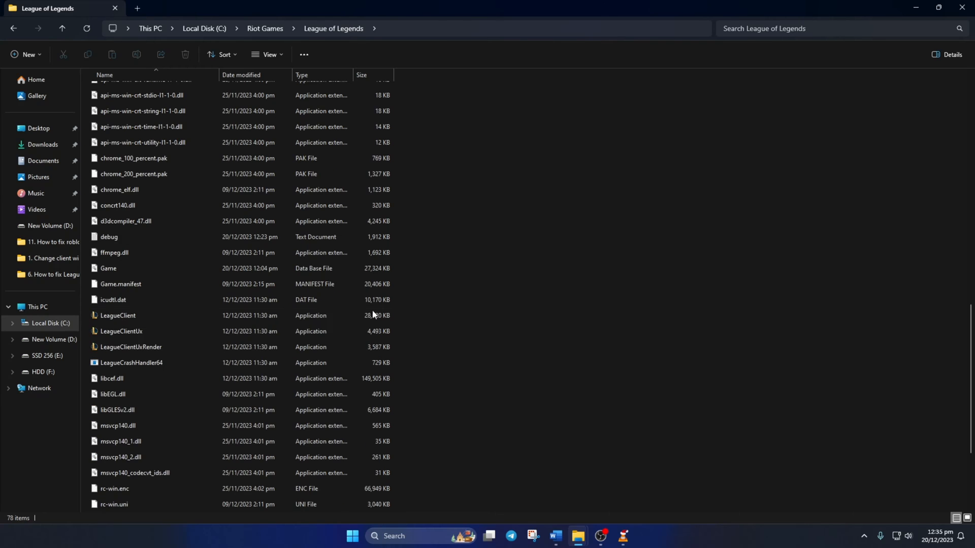
pyautogui.click(118, 318)
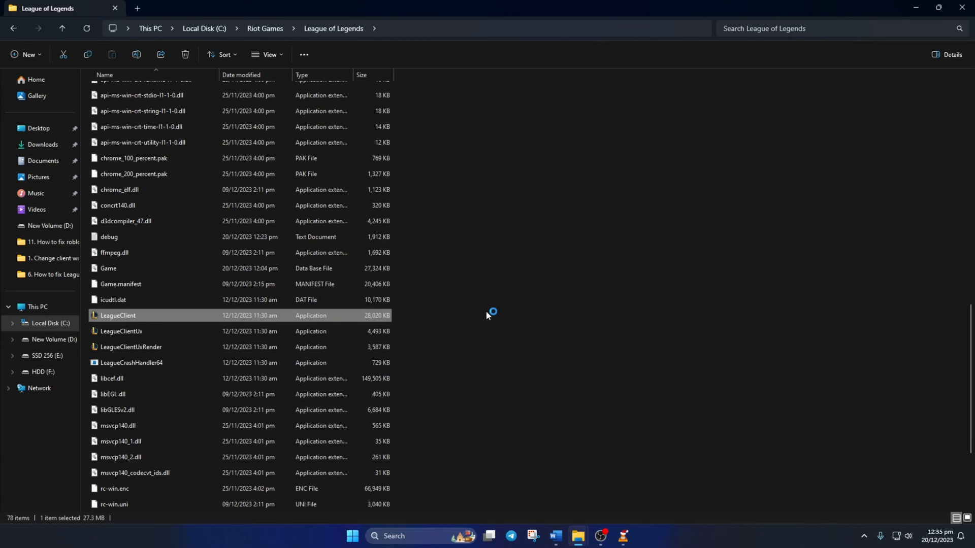
pyautogui.doubleClick(117, 319)
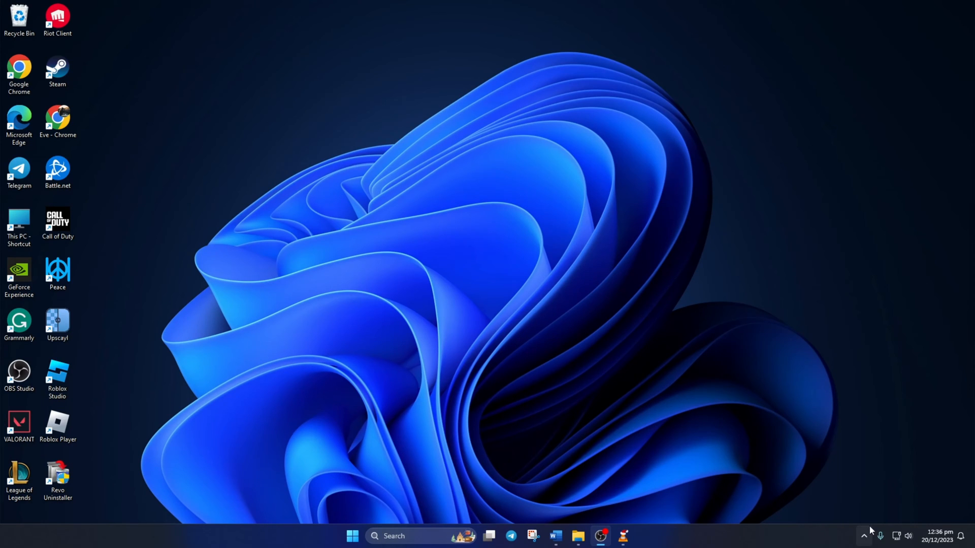
pyautogui.click(863, 536)
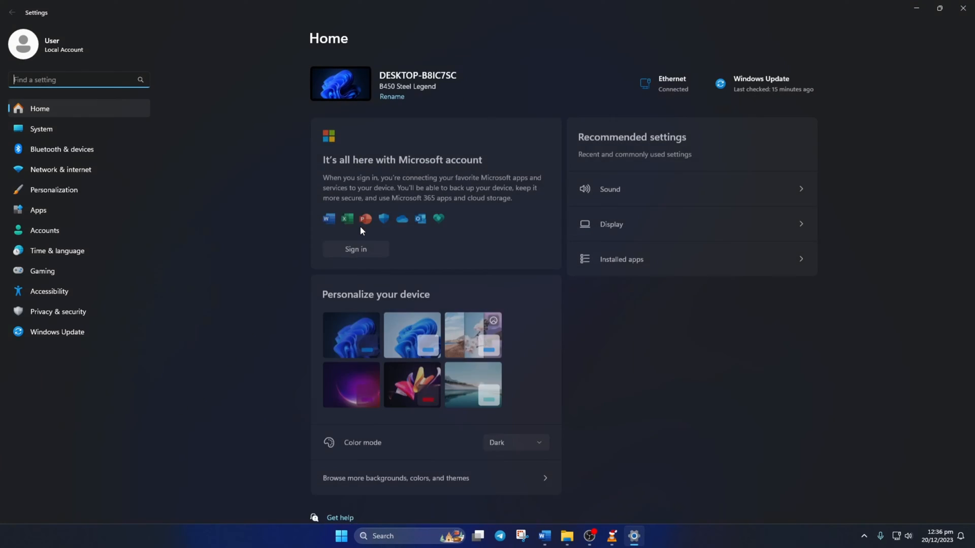
# Remove League of Legends from Installed apps, confirm the uninstall, and close the notice
pyautogui.click(621, 259)
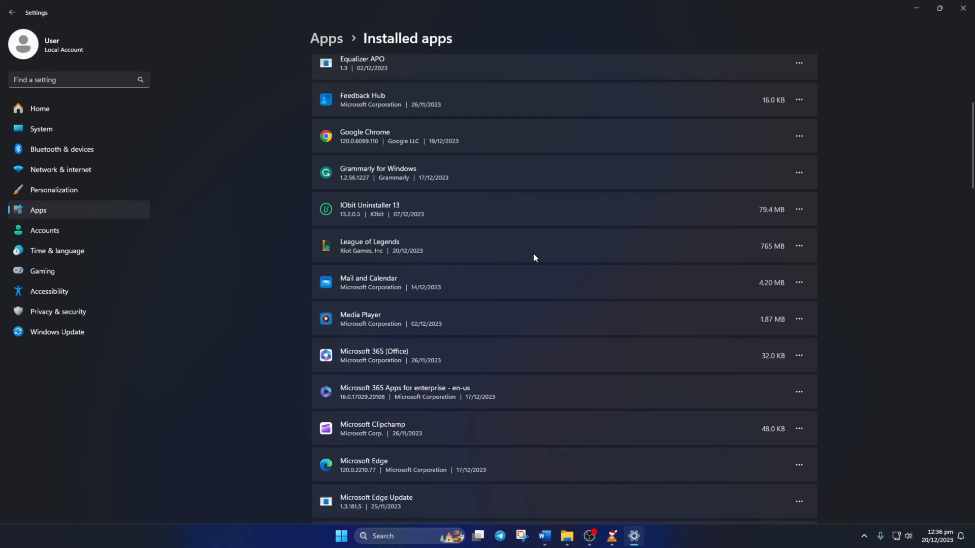
pyautogui.click(800, 246)
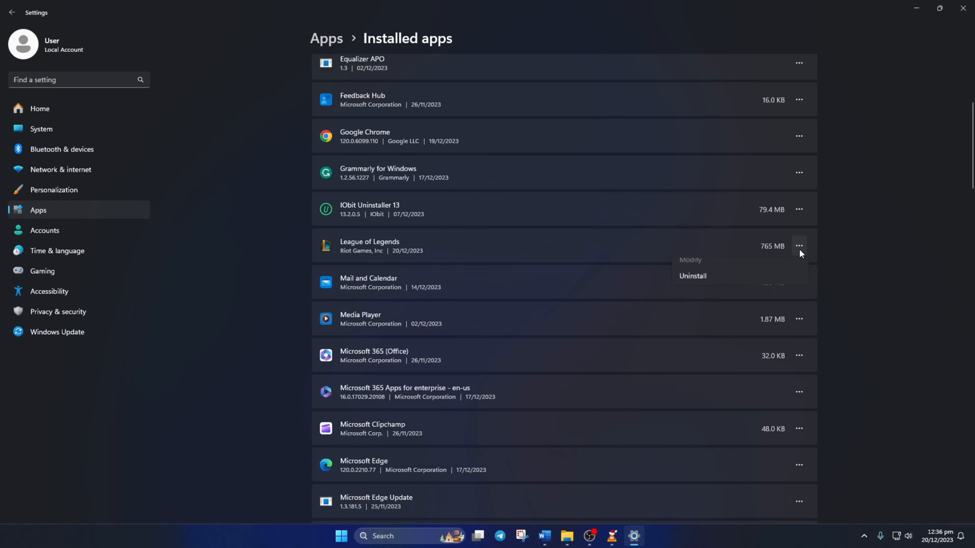
pyautogui.click(692, 275)
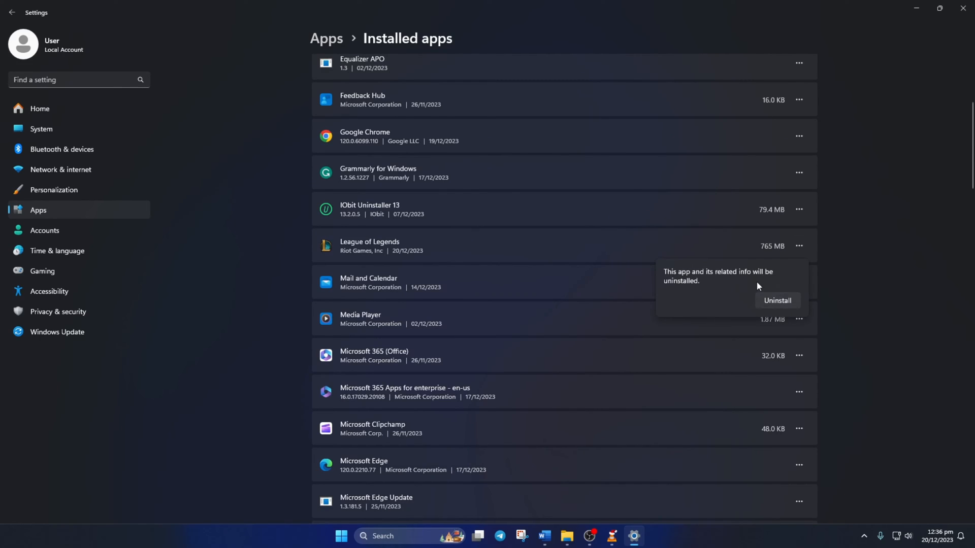
pyautogui.click(777, 300)
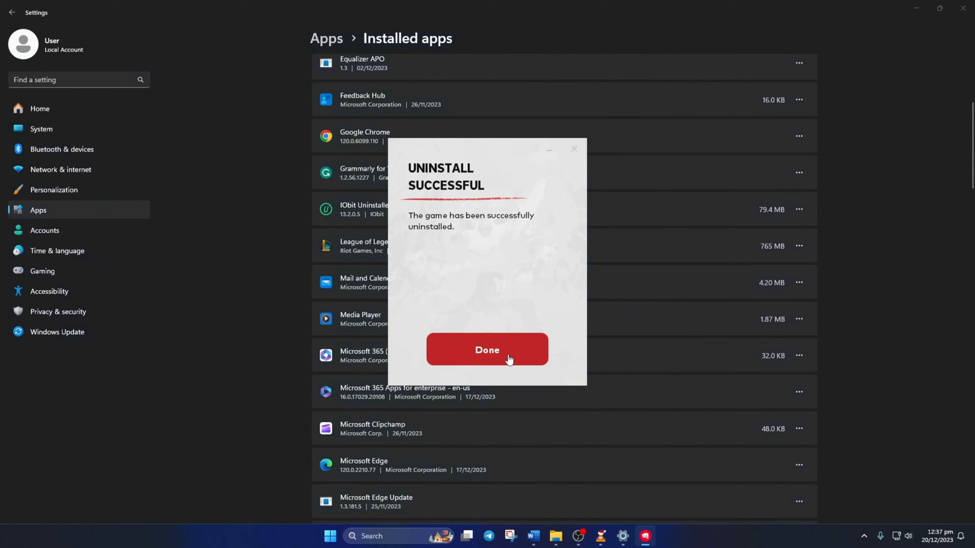
pyautogui.click(487, 349)
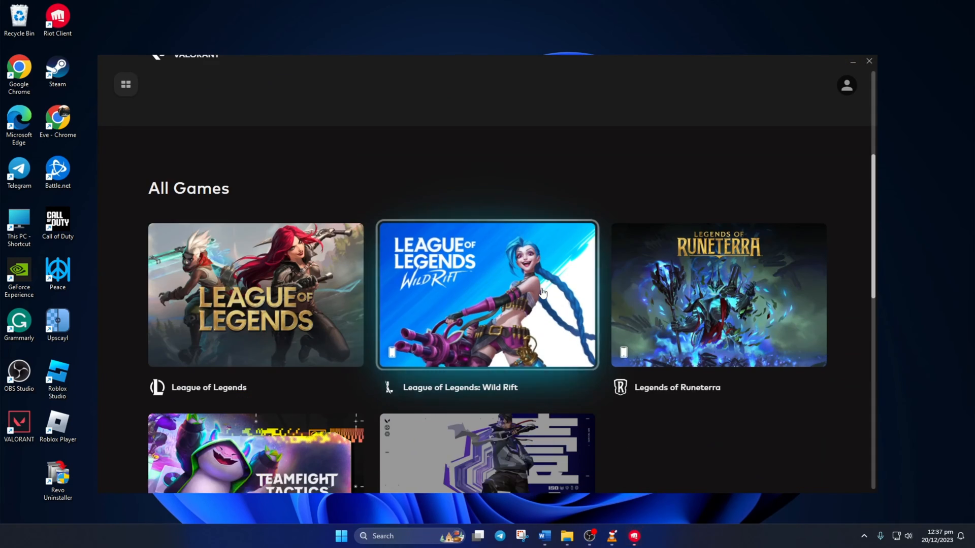
# Install League of Legends from its Riot Client page to the default path
pyautogui.click(254, 294)
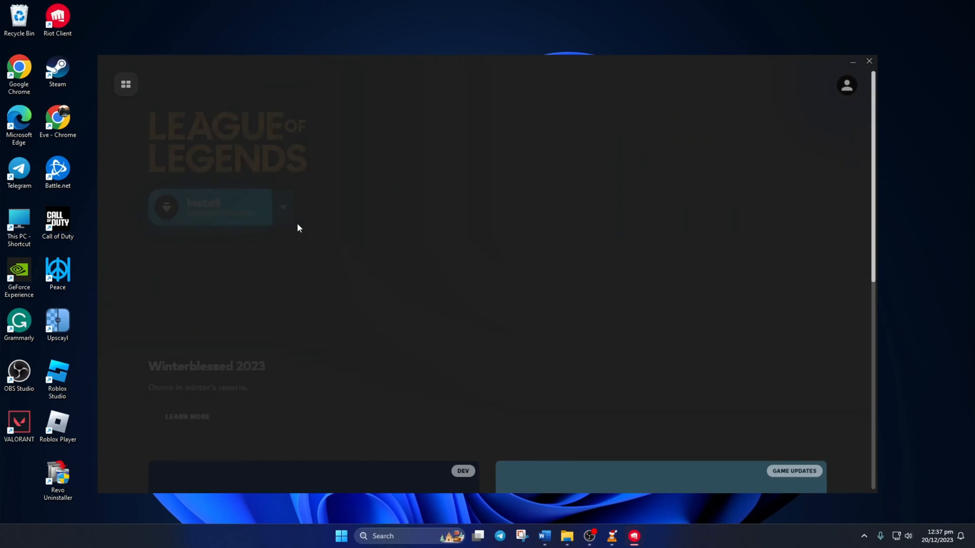
pyautogui.click(208, 207)
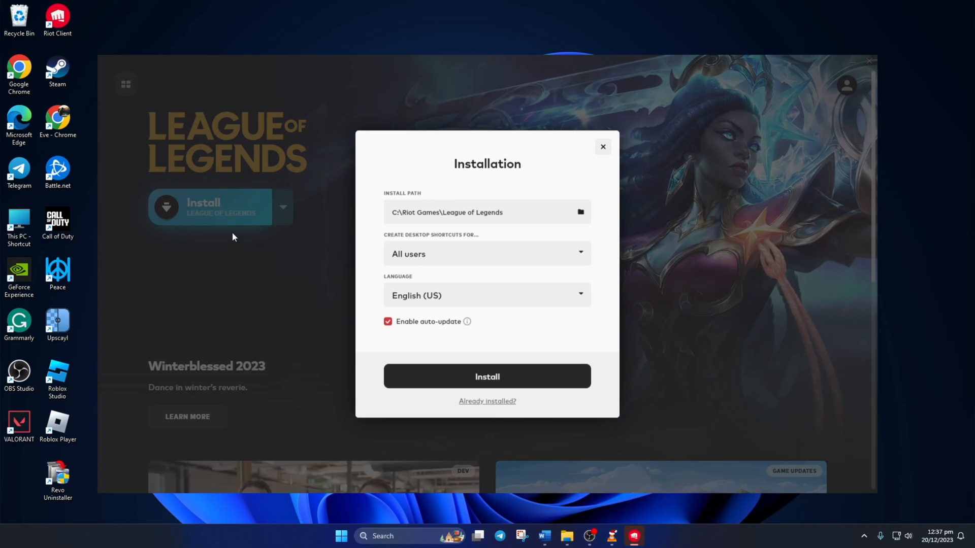
pyautogui.click(487, 376)
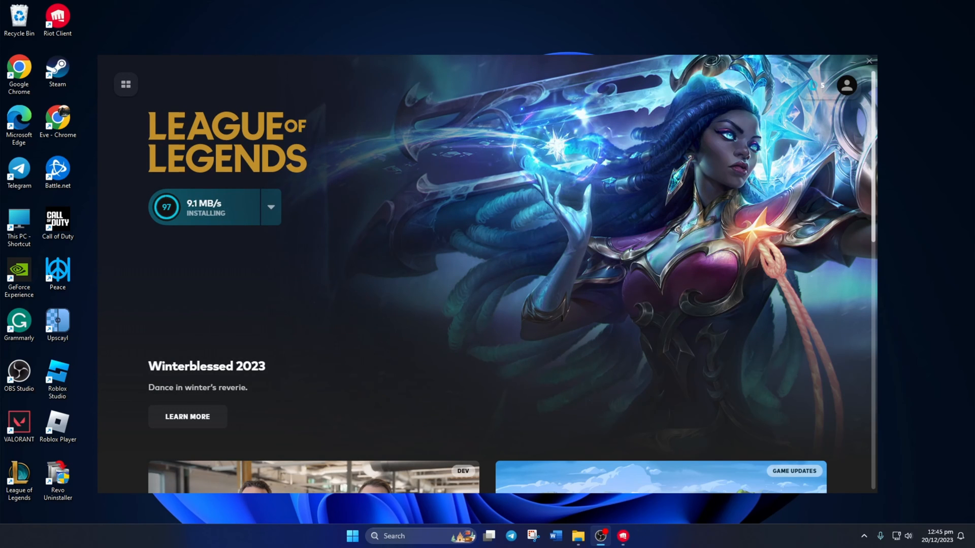
pyautogui.moveTo(310, 254)
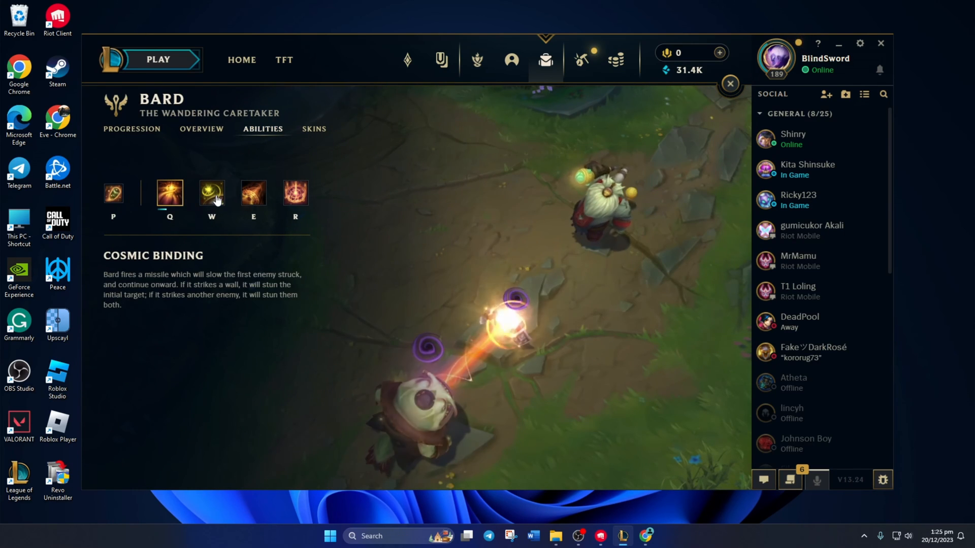
# Preview Bard's Caretaker's Shrine, Magical Journey and Tempered Fate abilities
pyautogui.click(211, 193)
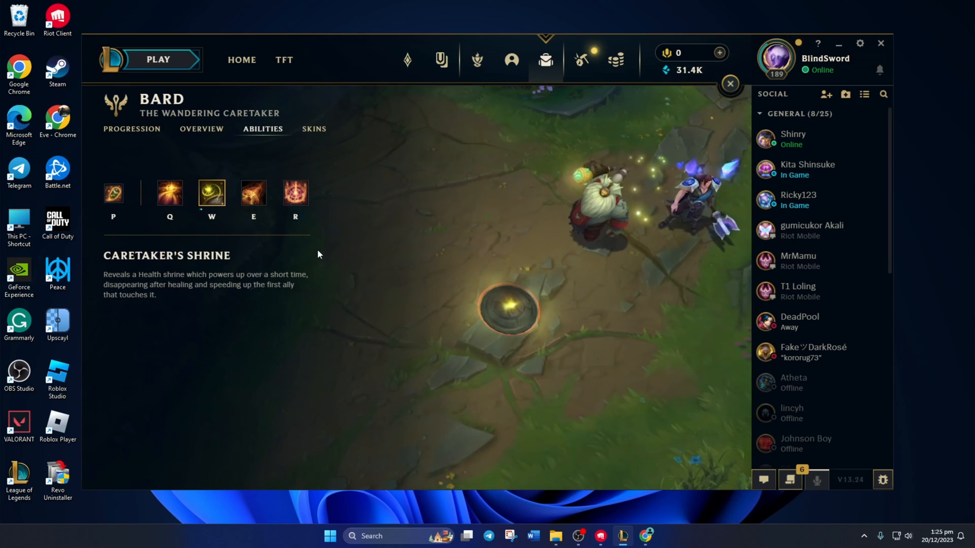
pyautogui.click(253, 193)
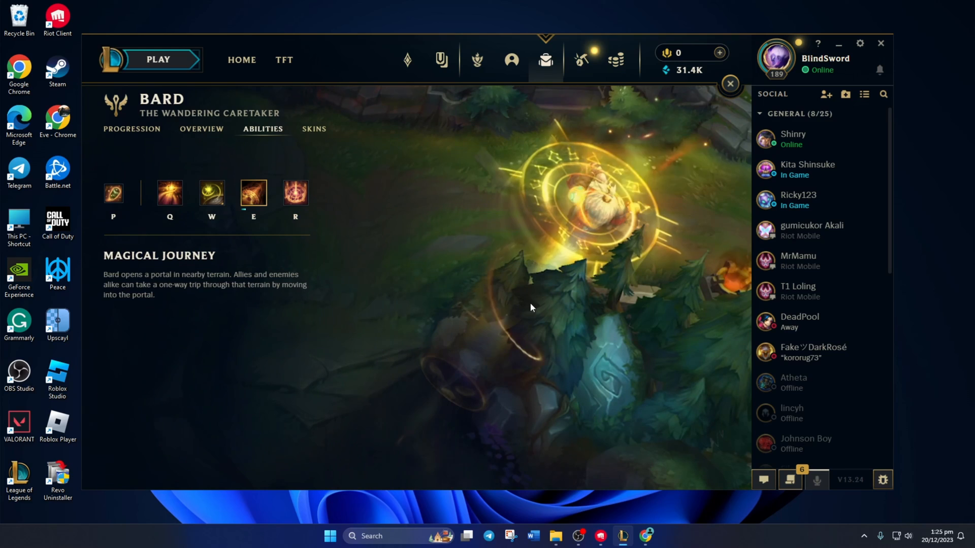
pyautogui.click(295, 193)
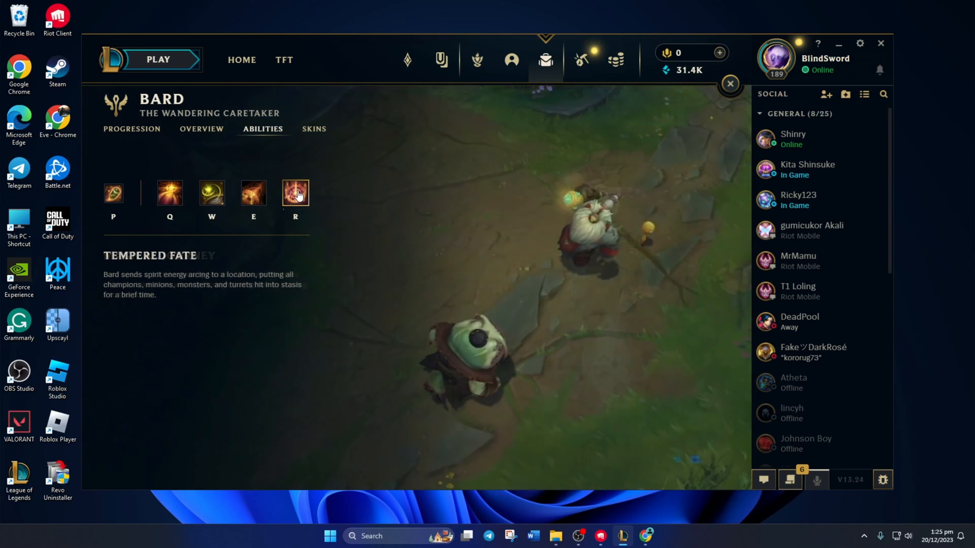